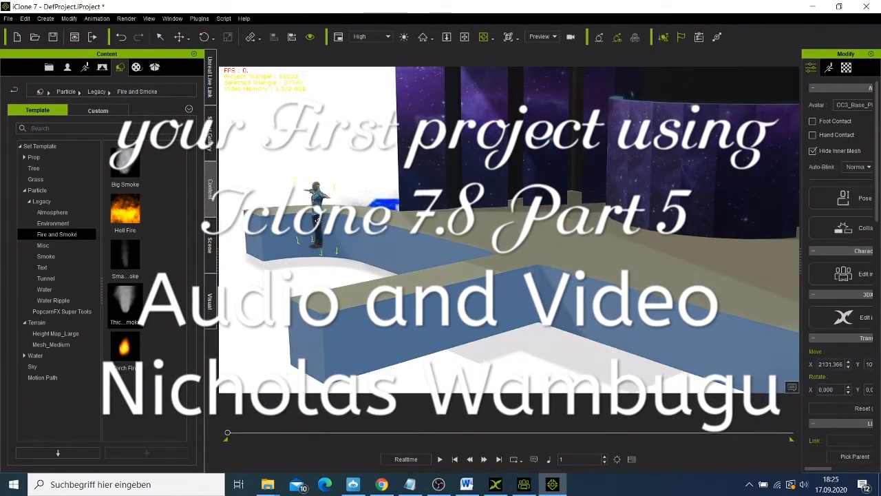
Move the character to stage centre with Transform > Move and switch to Preview camera.
{"action": "right_click", "coordinate": [317, 221]}
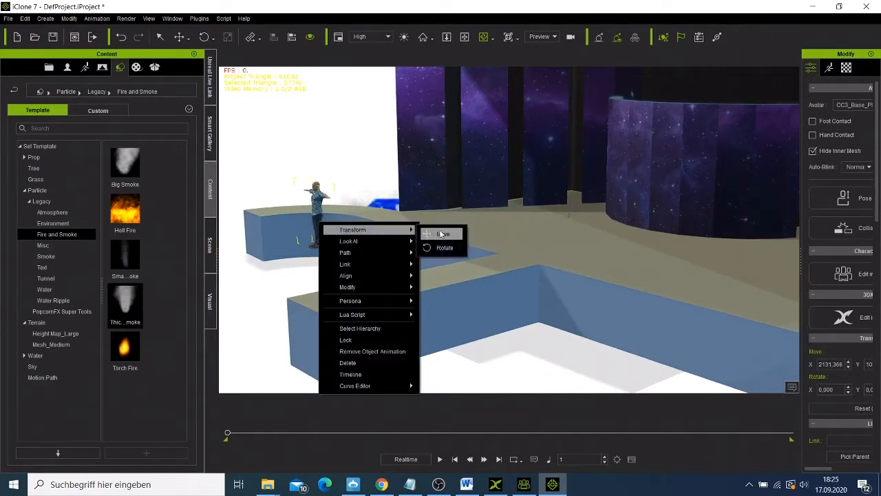
{"action": "left_click", "coordinate": [443, 233]}
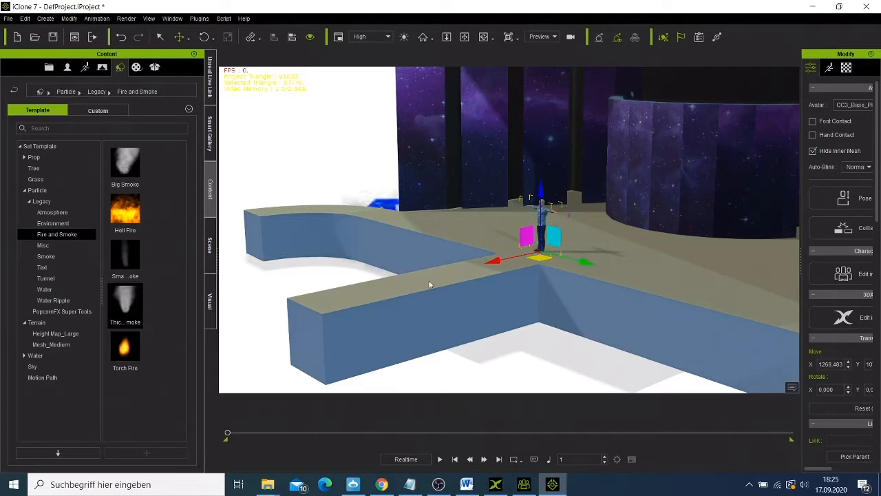
{"action": "mouse_move", "coordinate": [556, 330]}
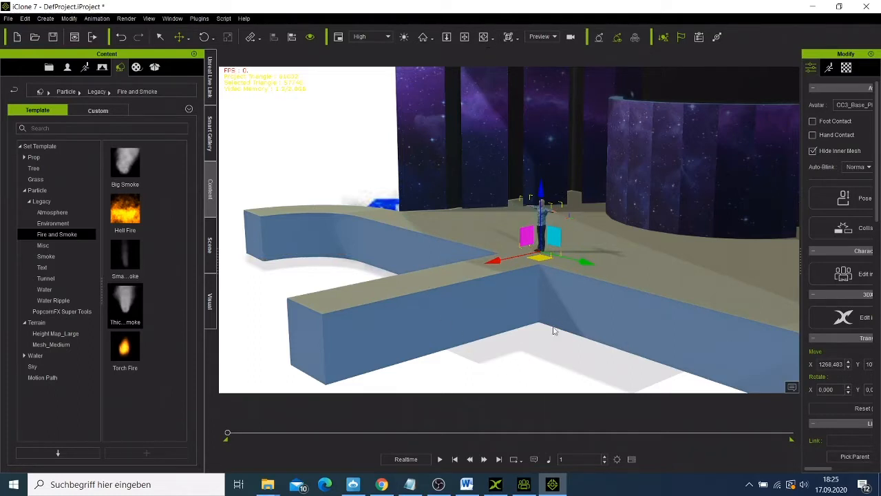
{"action": "left_click", "coordinate": [485, 37]}
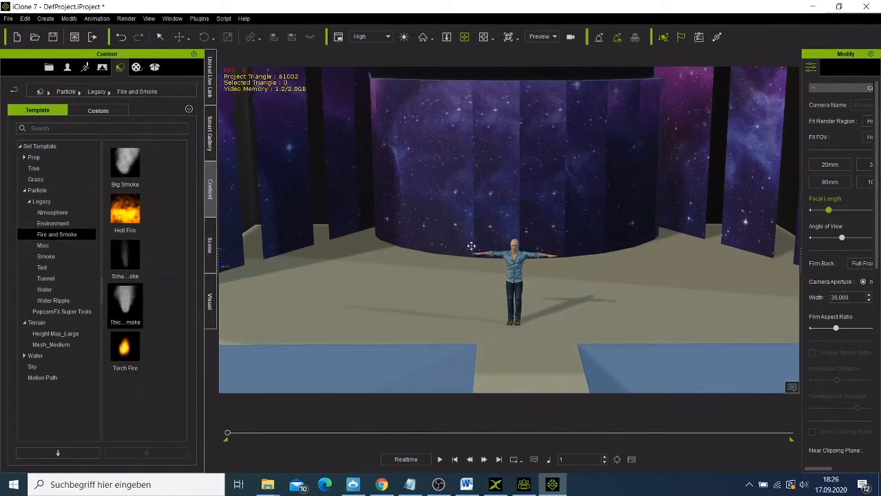
{"action": "mouse_move", "coordinate": [508, 283]}
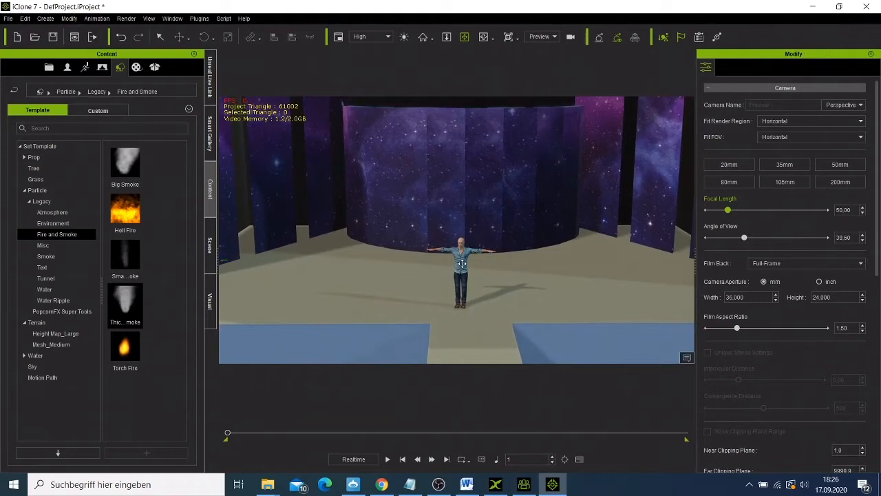
Select the character to bring up his avatar properties.
{"action": "left_click", "coordinate": [461, 265]}
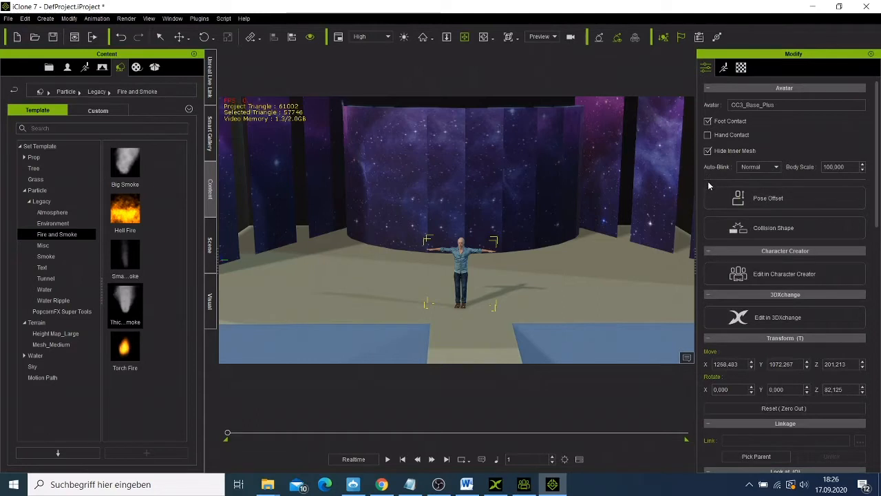
{"action": "mouse_move", "coordinate": [709, 195]}
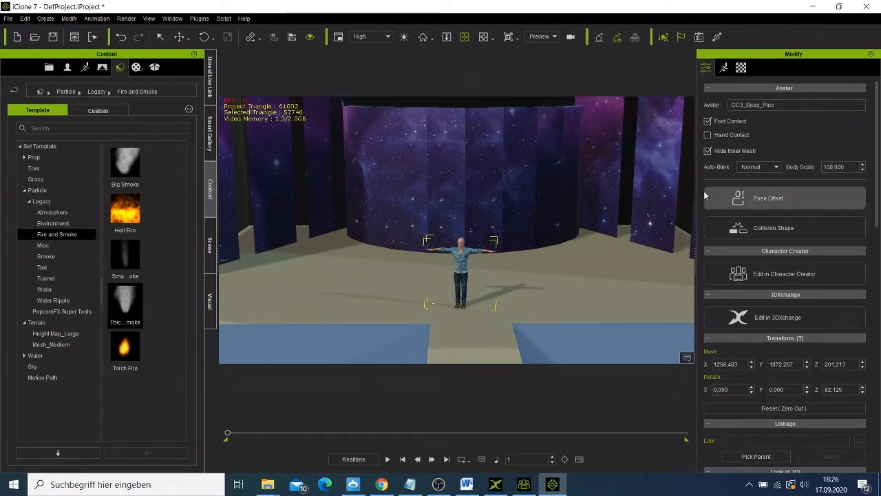
{"action": "mouse_move", "coordinate": [706, 200]}
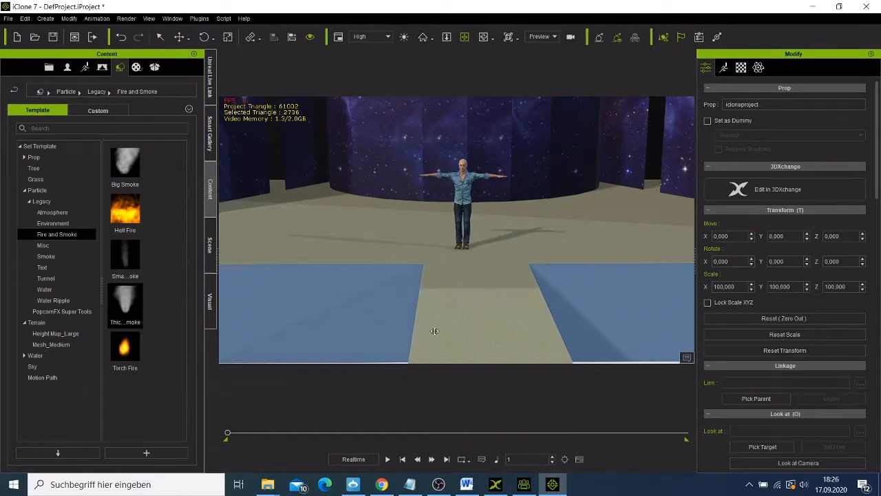
{"action": "left_click", "coordinate": [387, 459]}
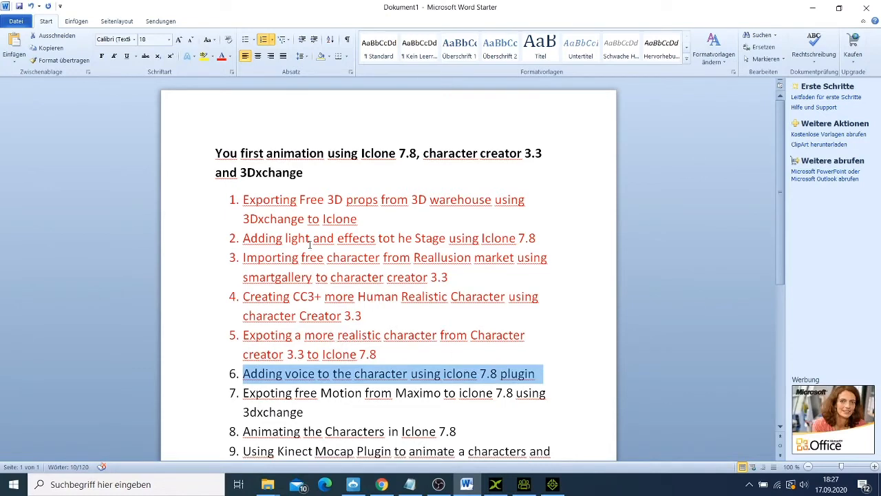
{"action": "left_click", "coordinate": [222, 57]}
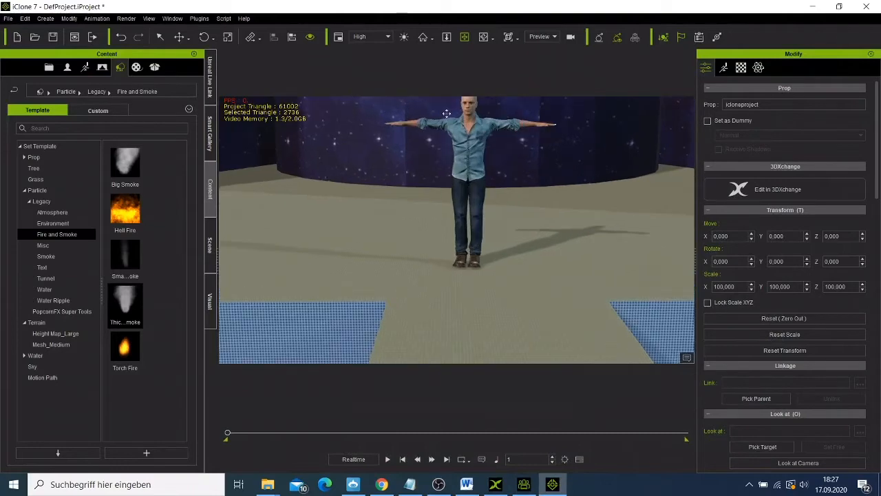
{"action": "mouse_move", "coordinate": [337, 355]}
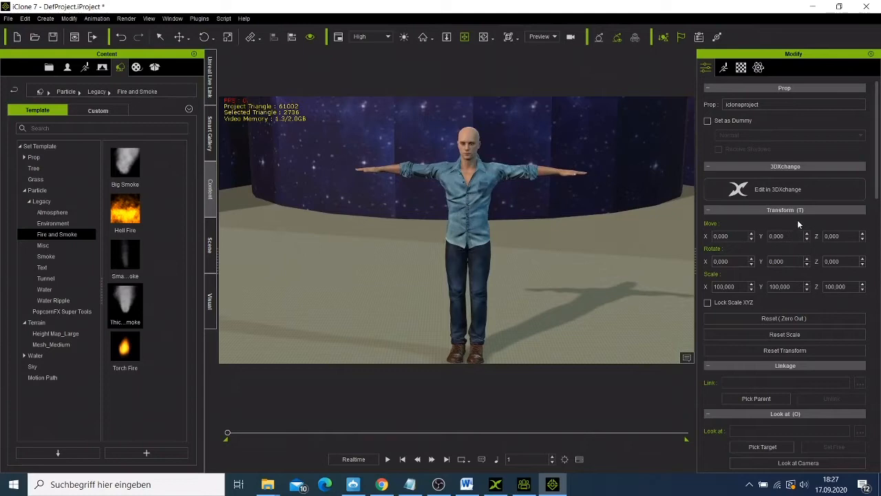
{"action": "mouse_move", "coordinate": [485, 248]}
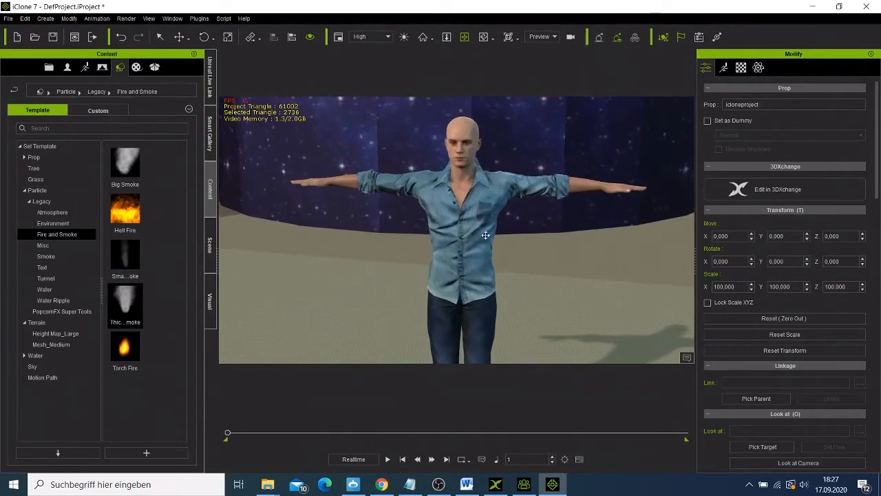
Select the character to bring up his motion and facial animation options.
{"action": "left_click", "coordinate": [723, 66]}
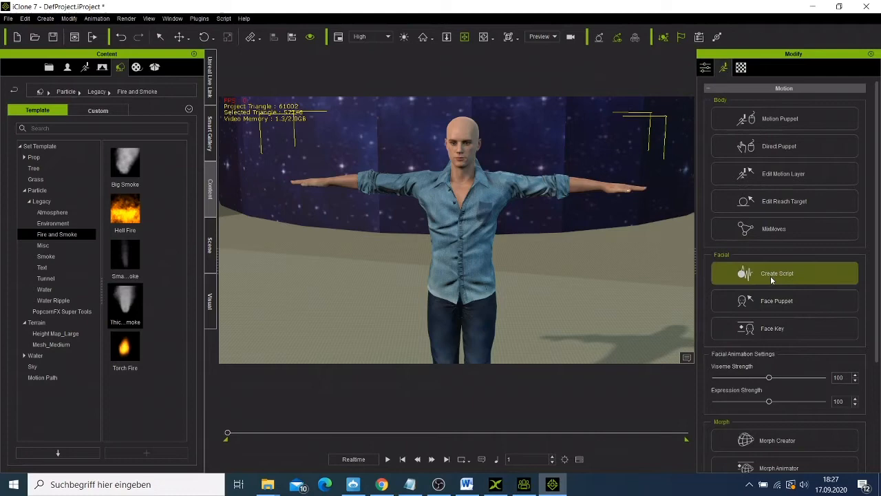
{"action": "mouse_move", "coordinate": [693, 278]}
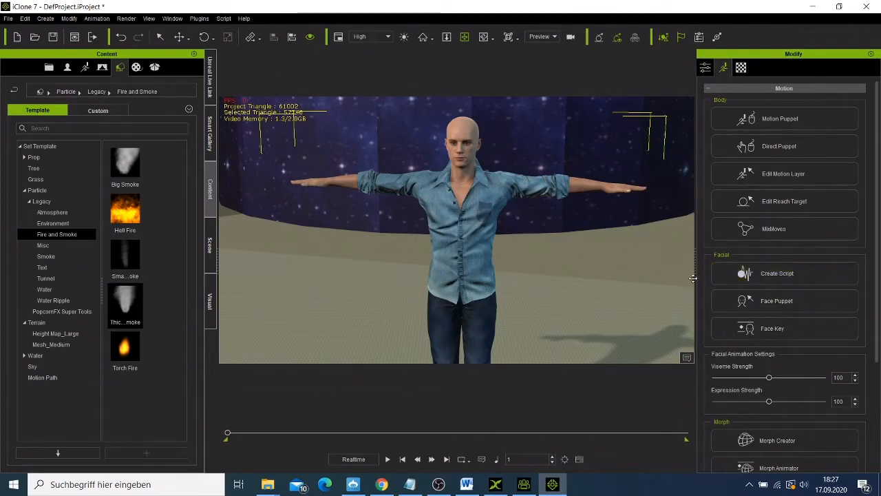
{"action": "mouse_move", "coordinate": [693, 280]}
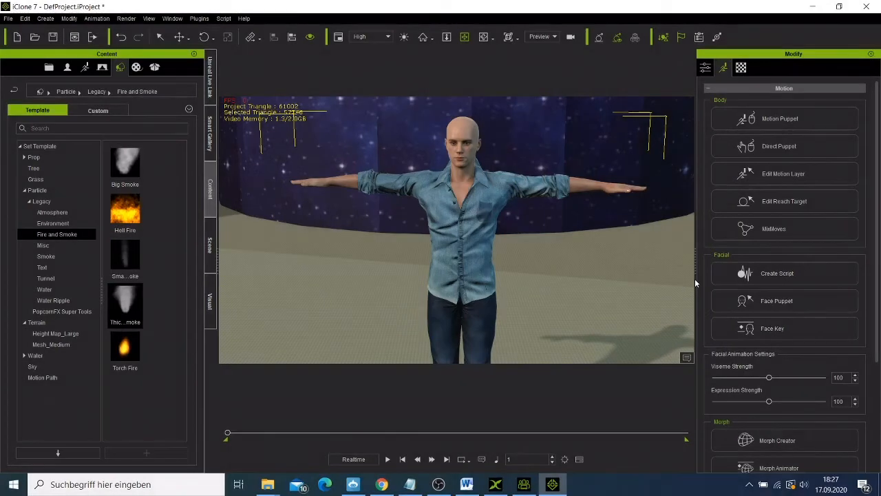
Start a lip-sync script with a recorded voice, then cancel the recording.
{"action": "left_click", "coordinate": [777, 273]}
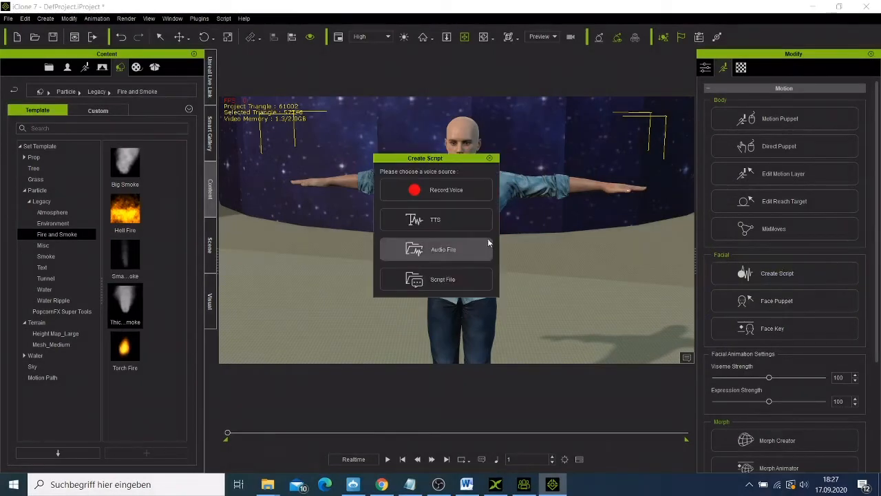
{"action": "left_click", "coordinate": [446, 189]}
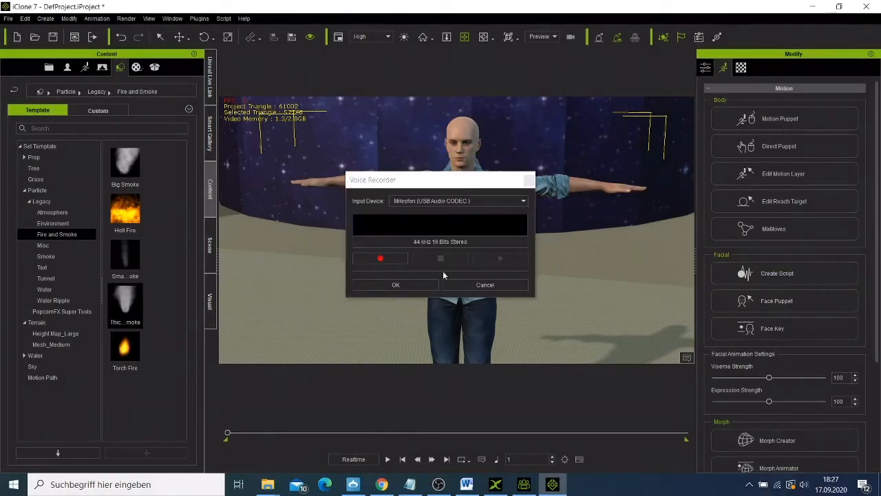
{"action": "left_click", "coordinate": [485, 284]}
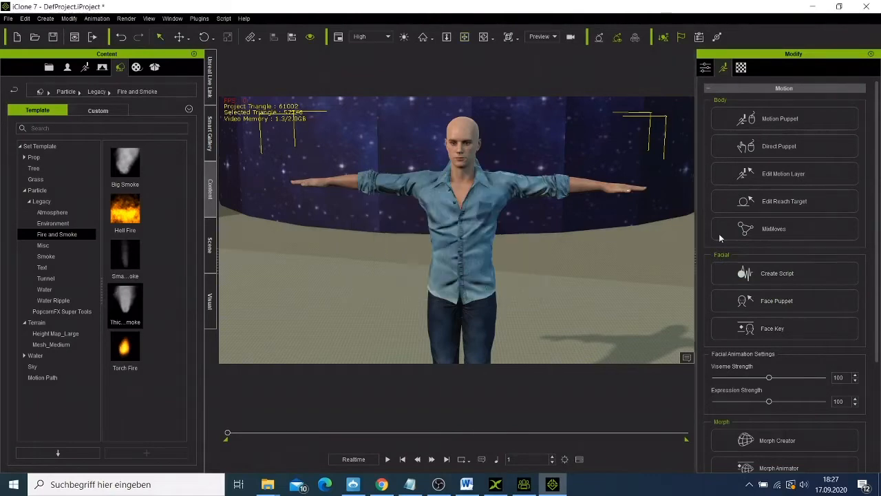
Import the MP3 voice clip from Downloads as the facial script's audio.
{"action": "left_click", "coordinate": [777, 272]}
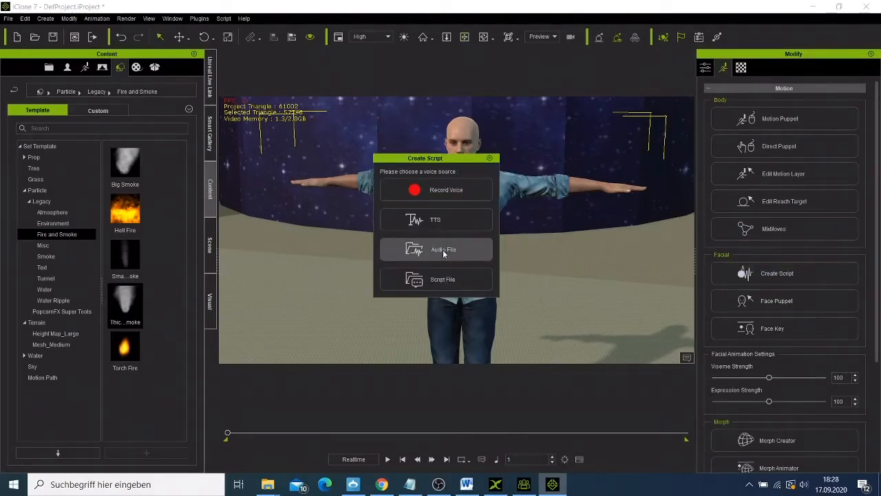
{"action": "left_click", "coordinate": [443, 249]}
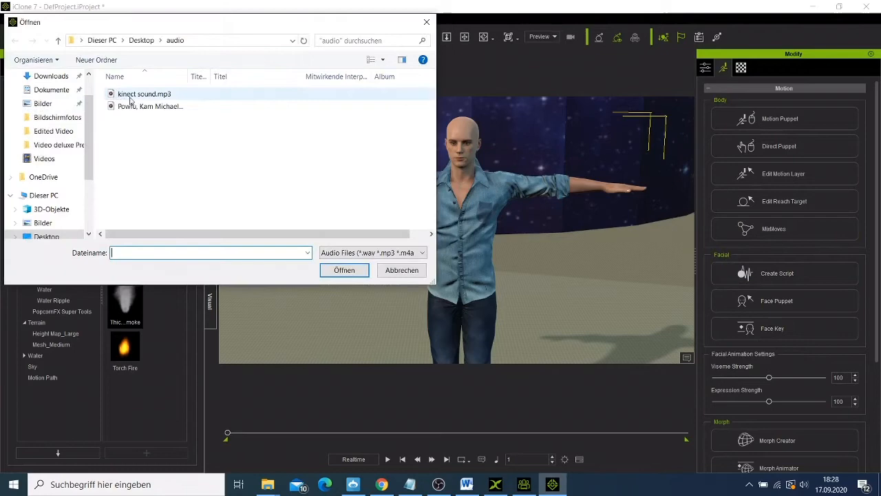
{"action": "left_click", "coordinate": [43, 195]}
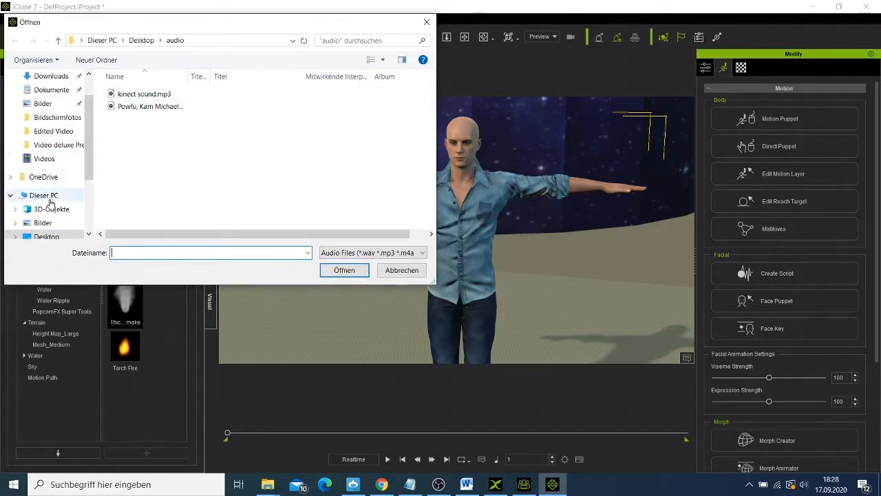
{"action": "left_click", "coordinate": [51, 76]}
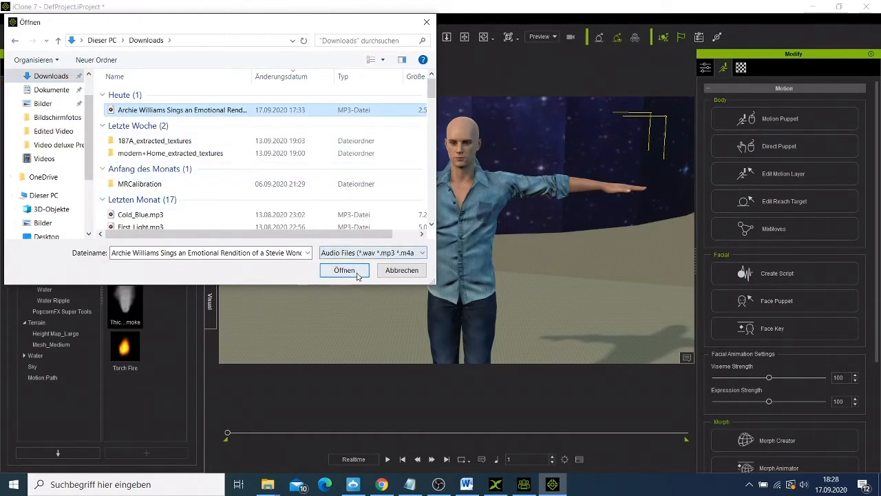
{"action": "left_click", "coordinate": [345, 270]}
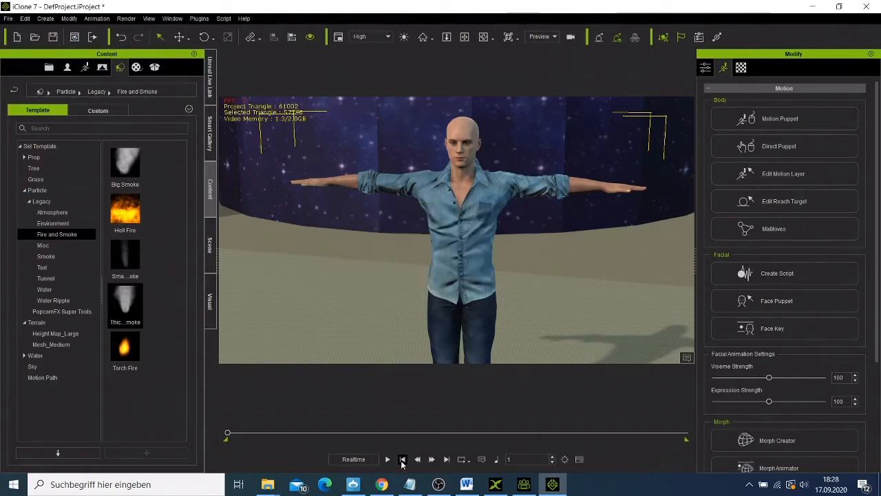
{"action": "left_click", "coordinate": [388, 459]}
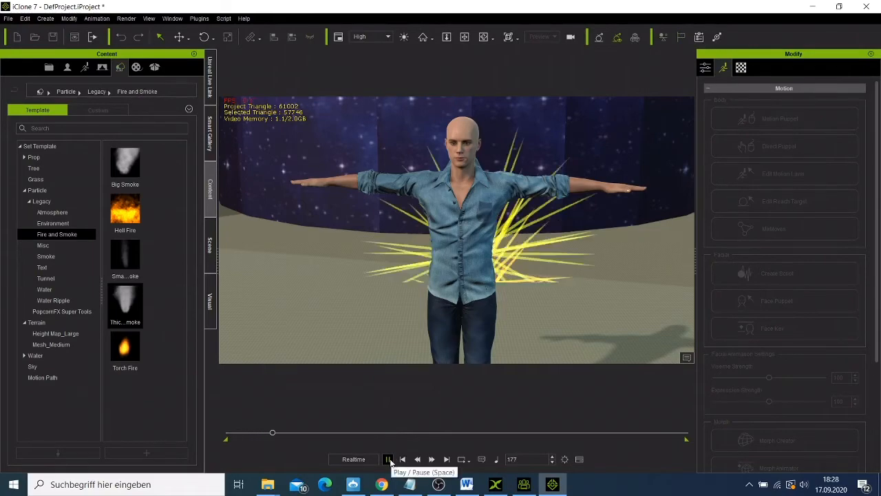
{"action": "left_click", "coordinate": [388, 459]}
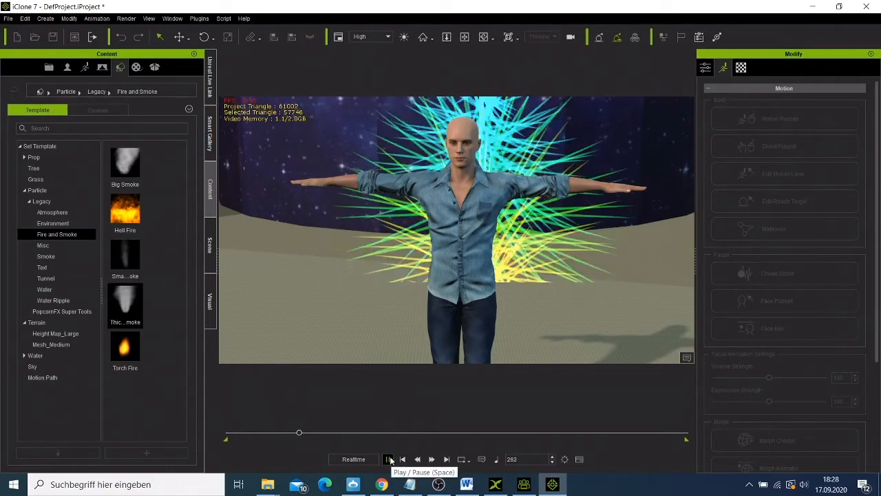
{"action": "left_click", "coordinate": [388, 460]}
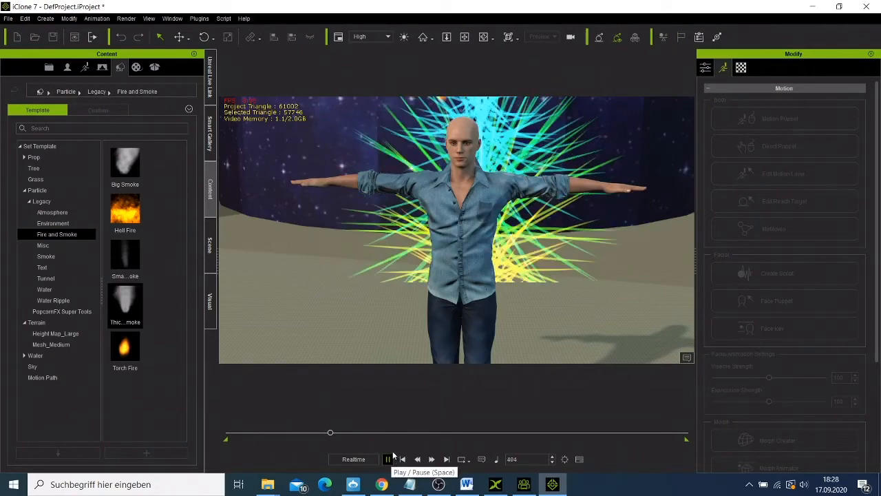
{"action": "left_click", "coordinate": [388, 459]}
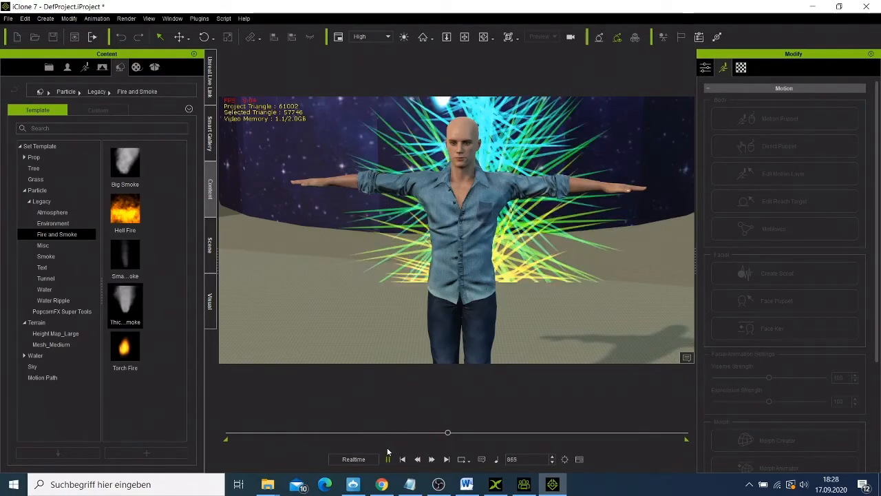
{"action": "left_click", "coordinate": [388, 459]}
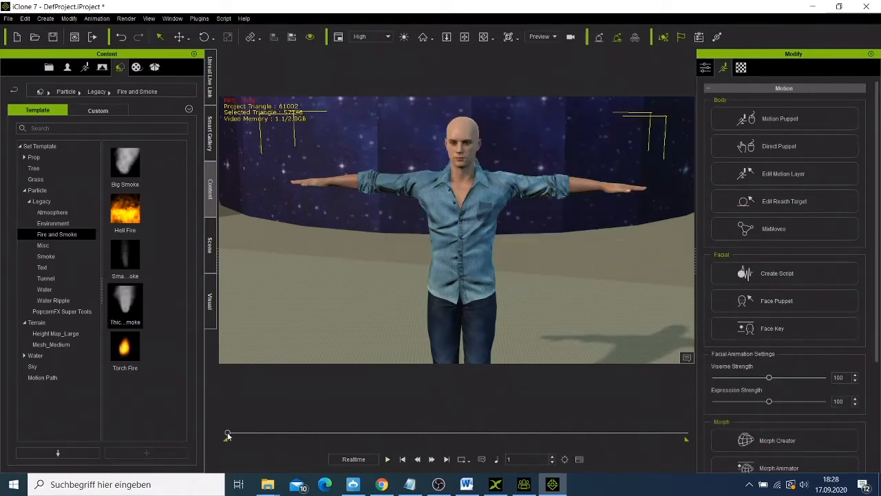
{"action": "left_click", "coordinate": [564, 459]}
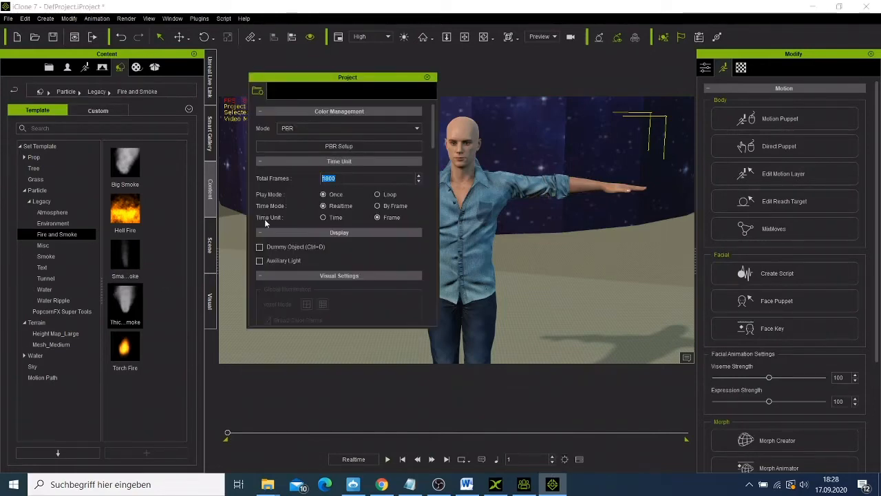
Set Total Frames to 6000 and briefly play the lengthened timeline.
{"action": "type", "text": "900"}
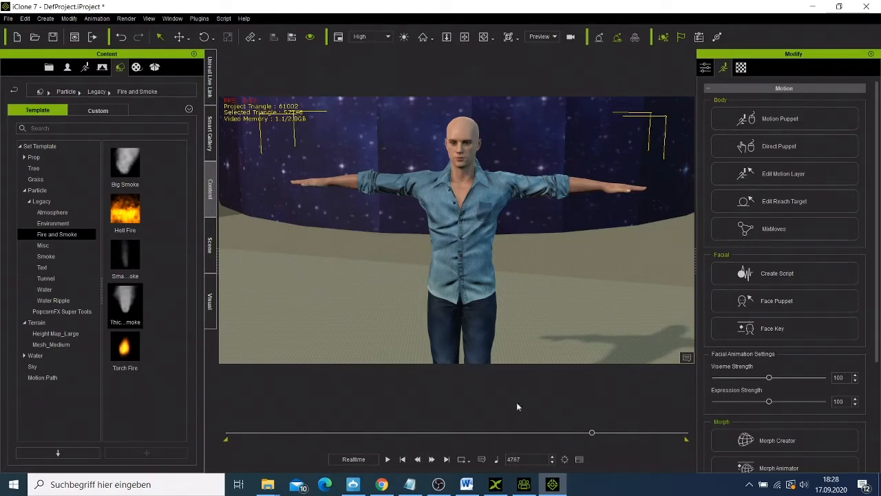
{"action": "left_click", "coordinate": [387, 459]}
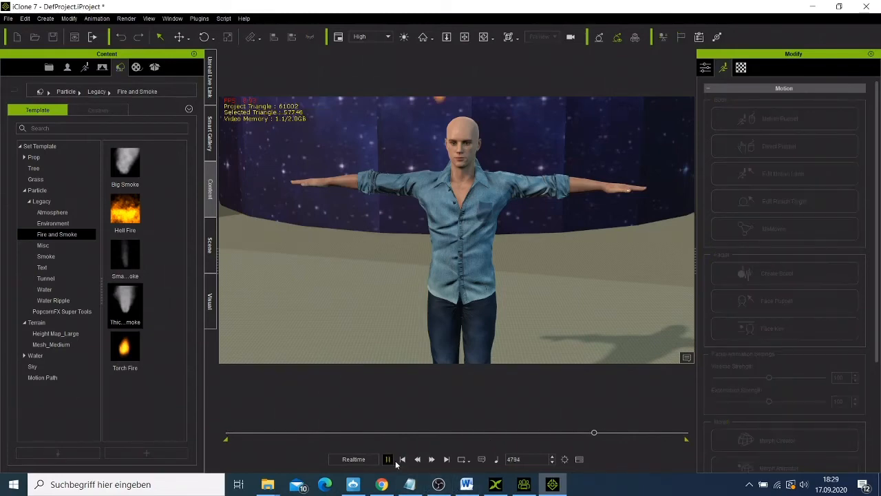
{"action": "left_click", "coordinate": [388, 459]}
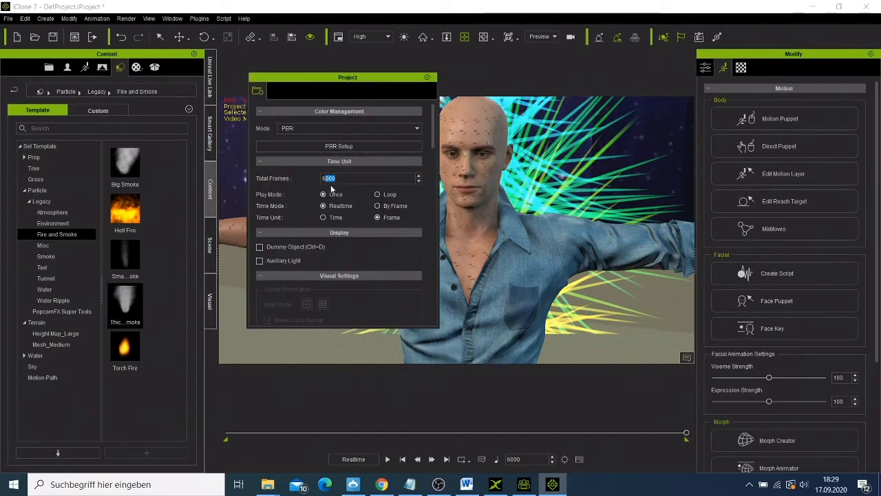
Change Total Frames to 6500 and play back the final stretch of the clip.
{"action": "type", "text": "9500"}
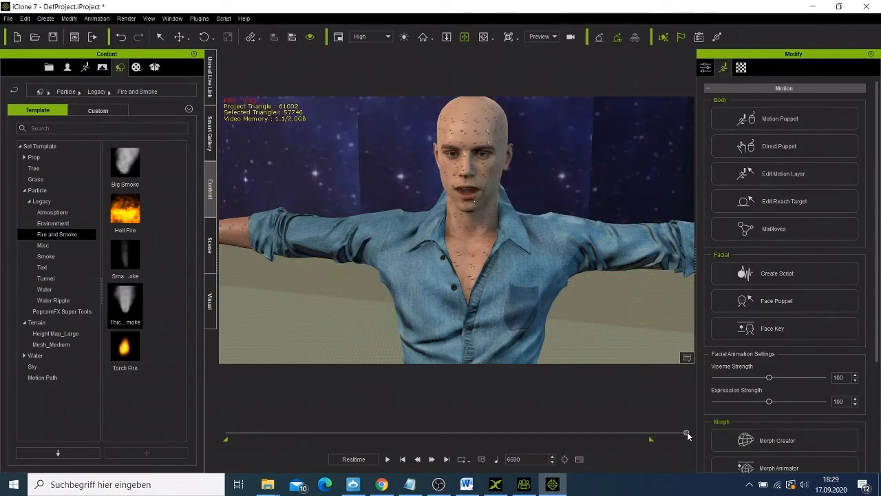
{"action": "mouse_move", "coordinate": [671, 442]}
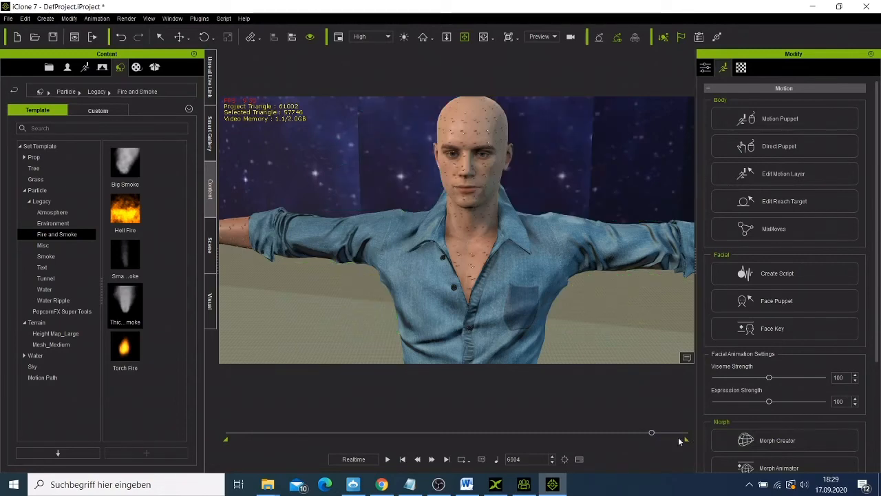
{"action": "left_click", "coordinate": [387, 459]}
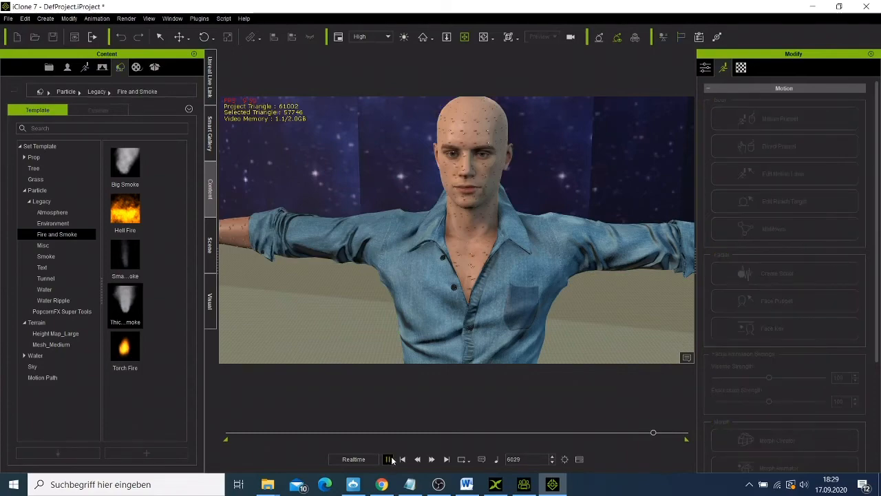
{"action": "left_click", "coordinate": [388, 459]}
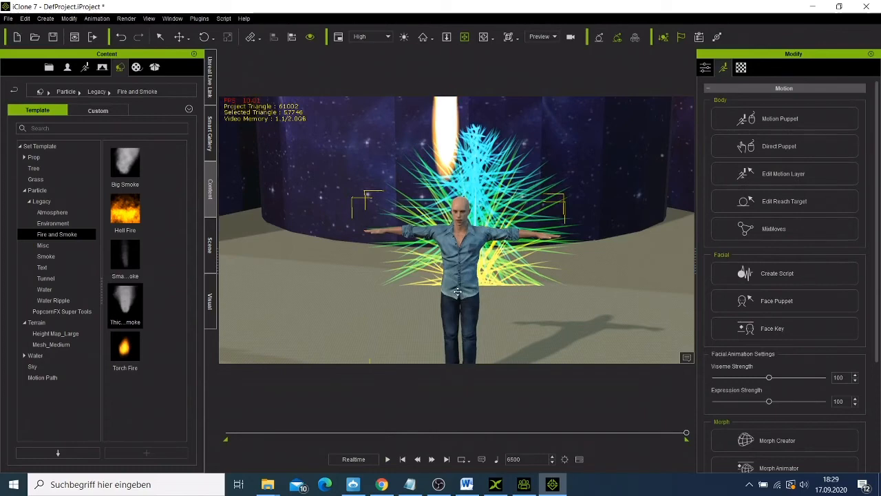
{"action": "mouse_move", "coordinate": [522, 231]}
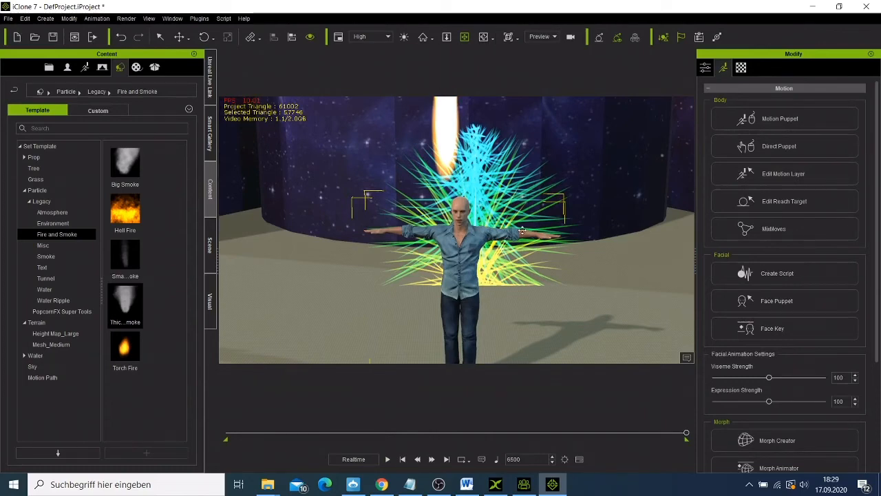
{"action": "mouse_move", "coordinate": [567, 331]}
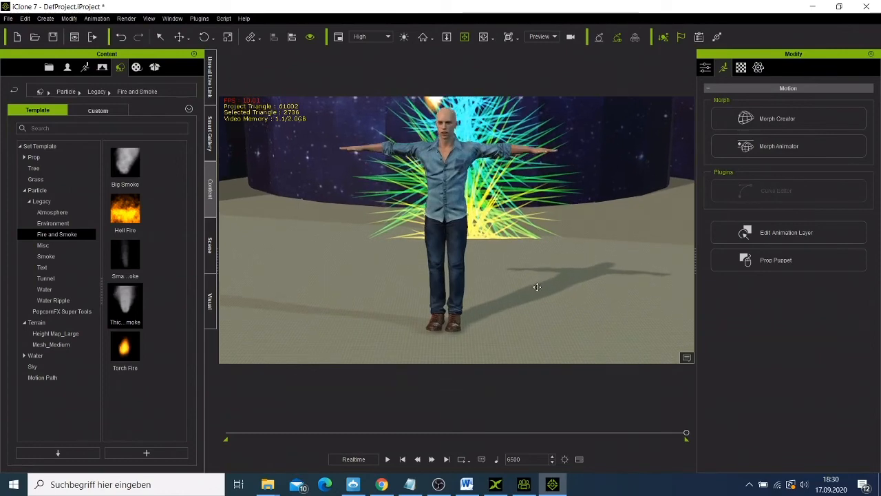
{"action": "mouse_move", "coordinate": [545, 298]}
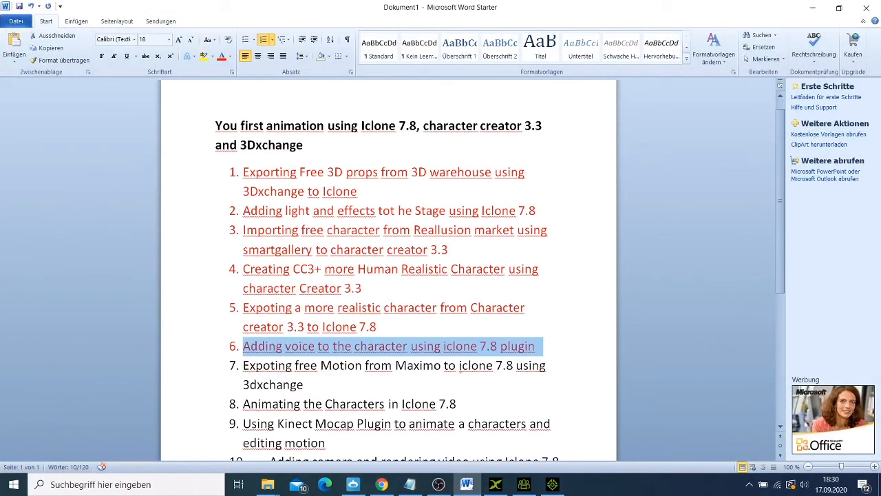
{"action": "mouse_move", "coordinate": [462, 356]}
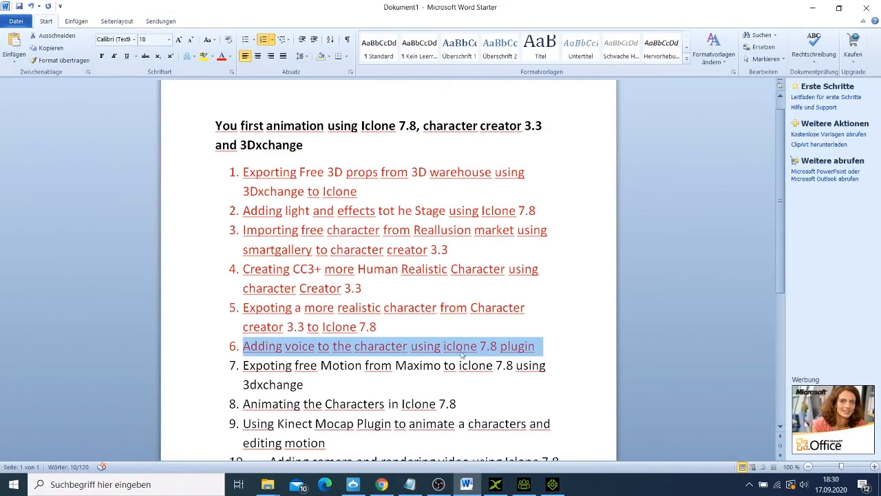